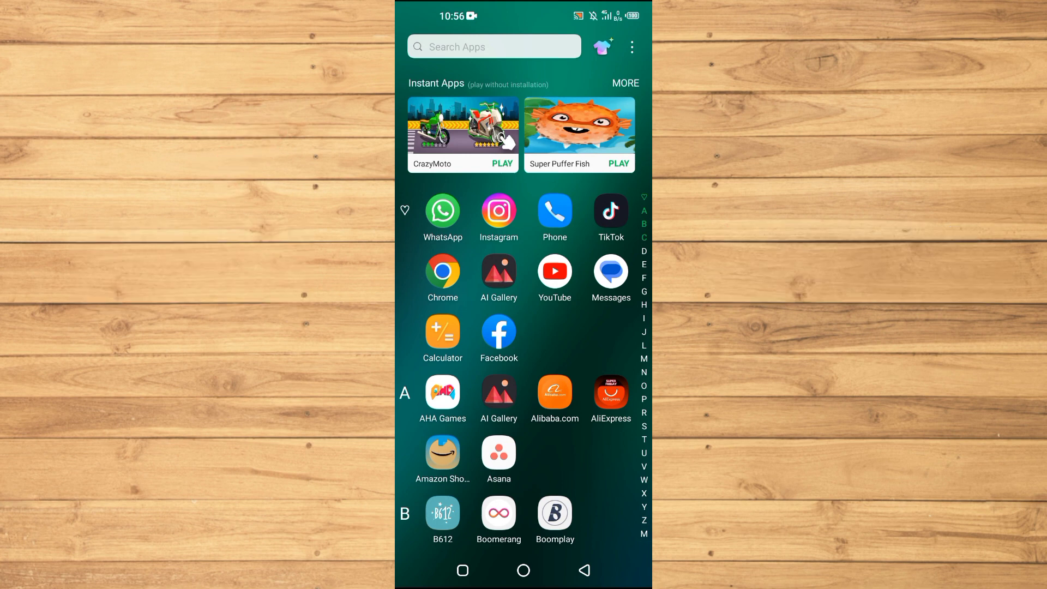
- Scroll the Android app drawer to find and launch CapCut
scroll("down", 3)
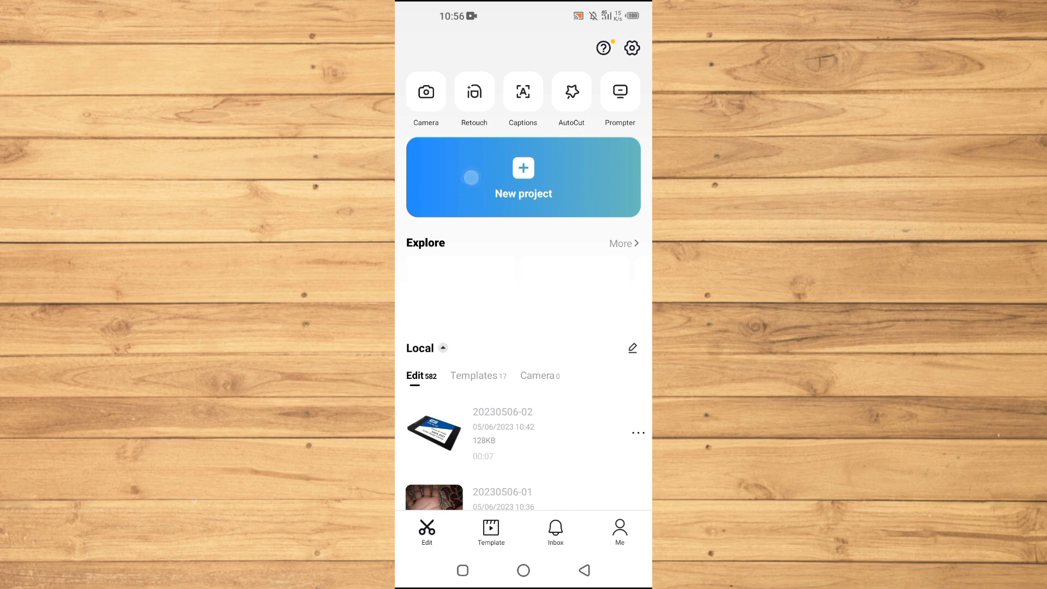
- Create a new project from the first album video of two women walking
left_click(523, 177)
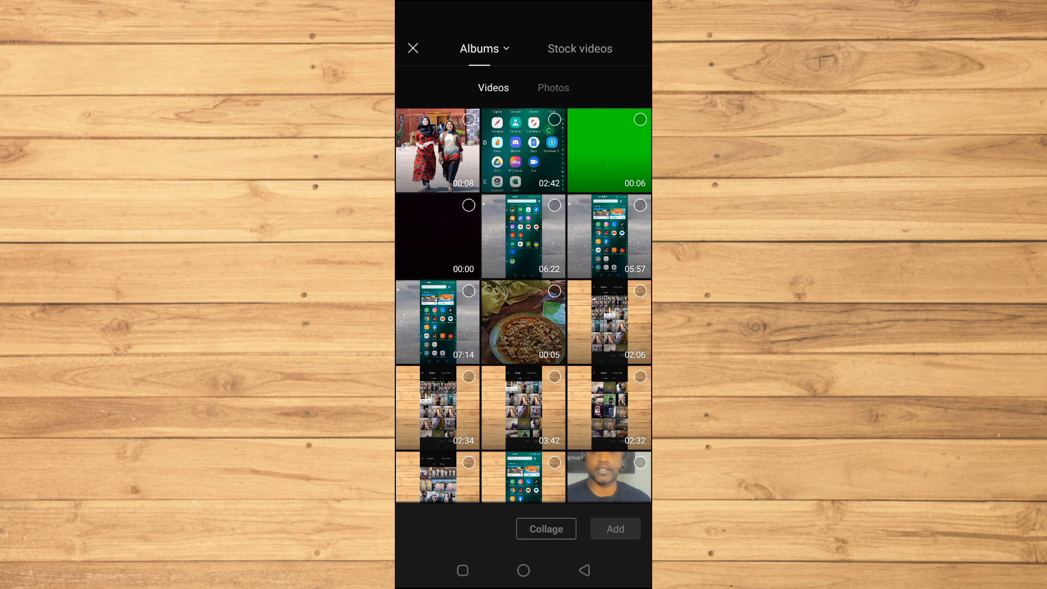
left_click(437, 150)
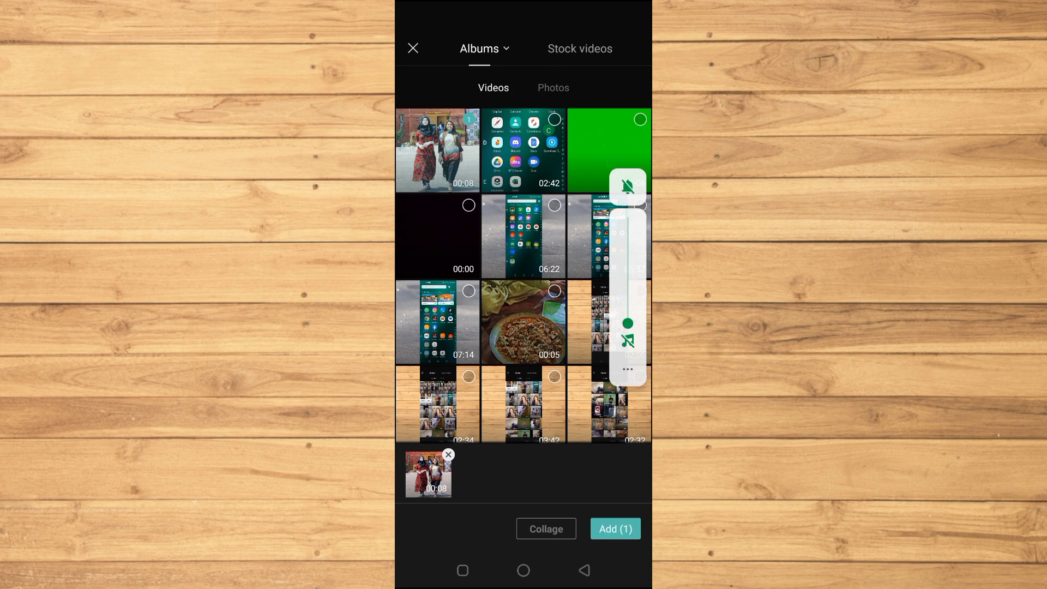
left_click(616, 528)
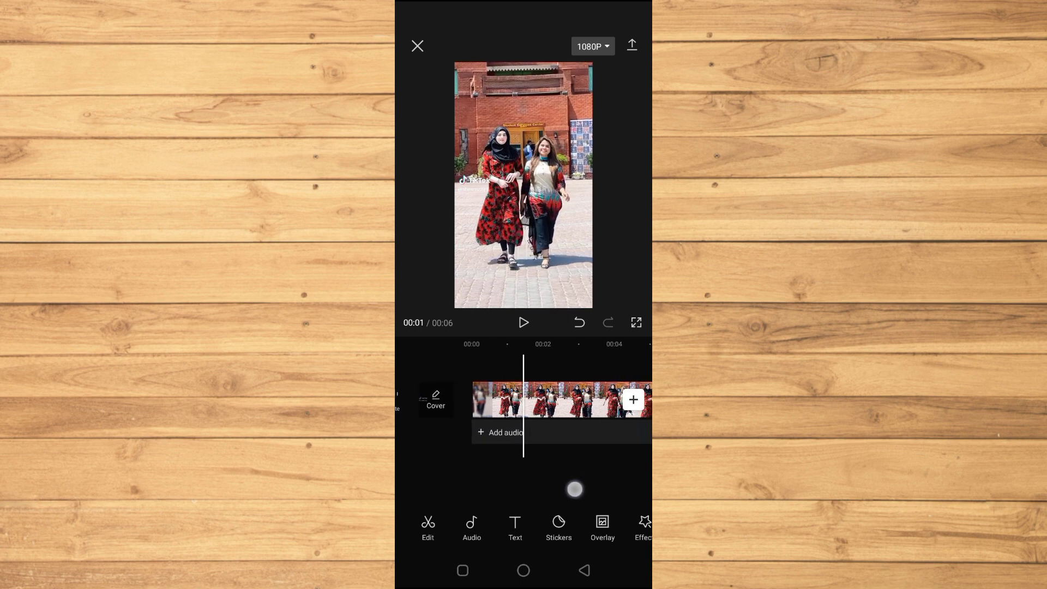
- Split the walking clip at the playhead and select the part near two seconds
left_click(561, 399)
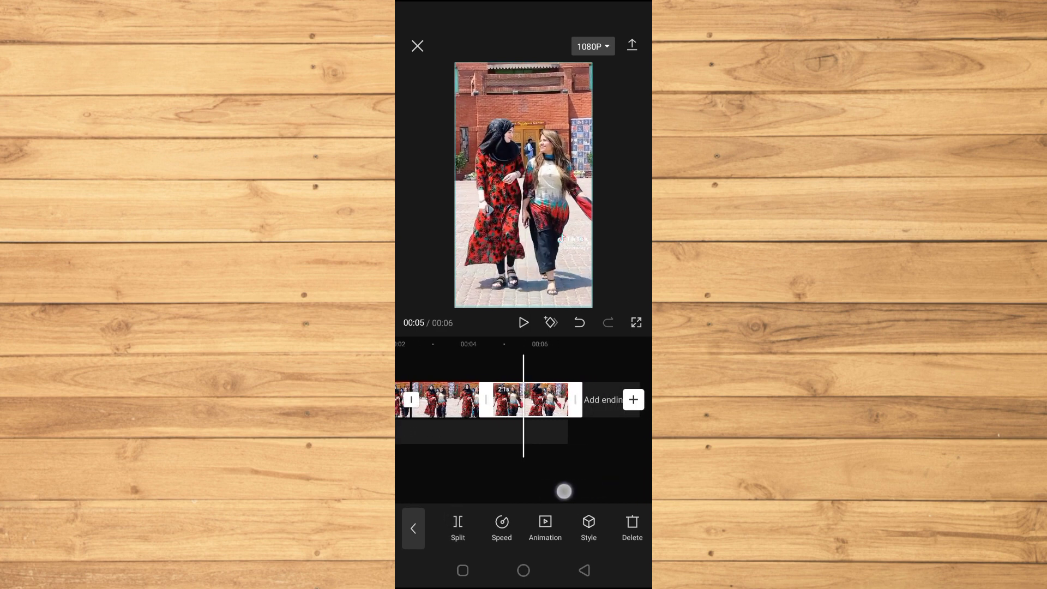
left_click(413, 528)
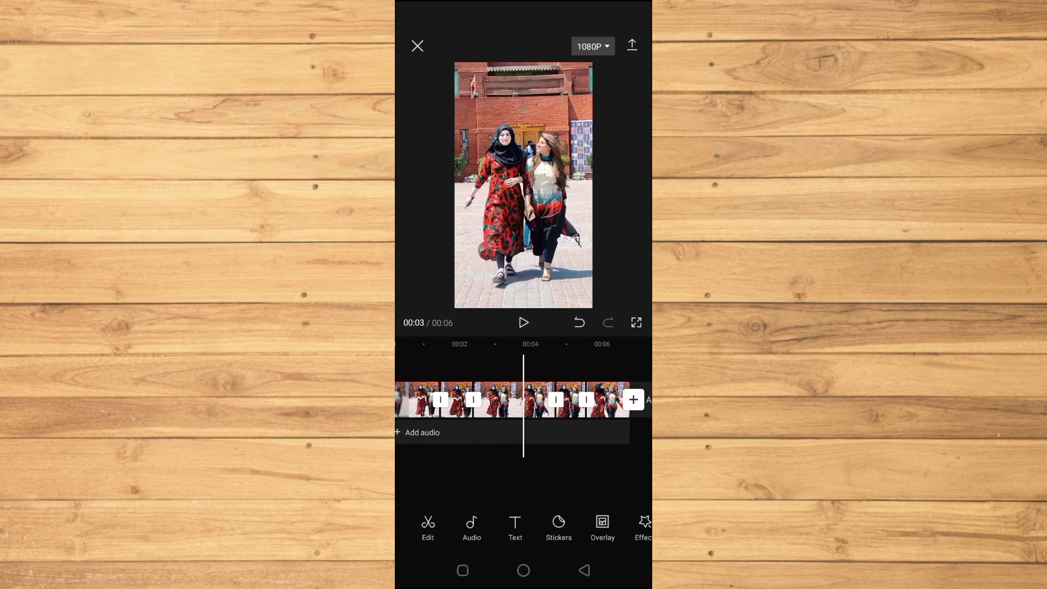
left_click(524, 400)
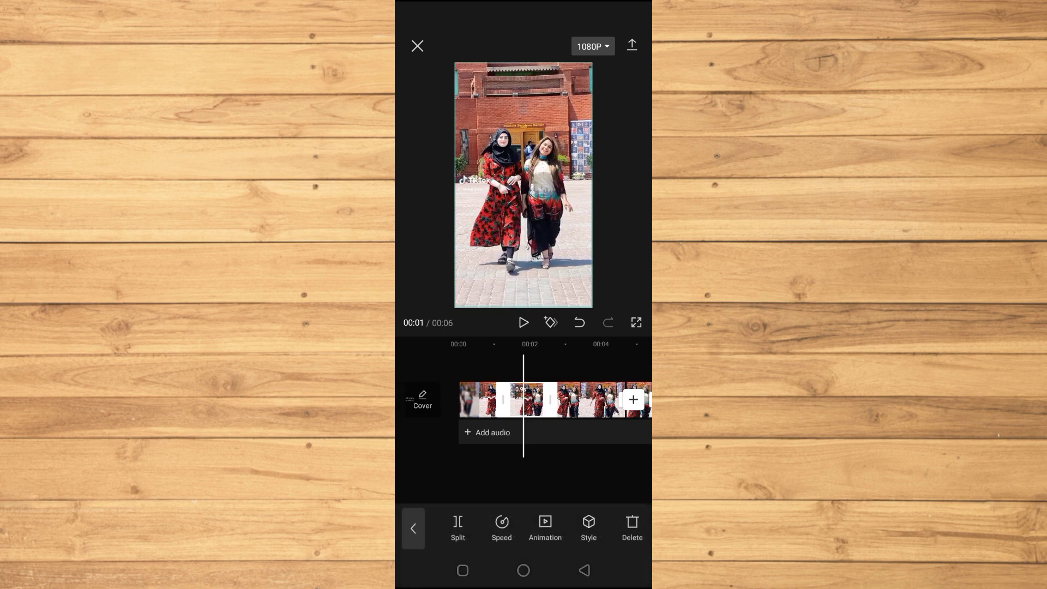
- Apply the Shake 3 In animation to this part, settle its duration at 0.6 s, and confirm
left_click(545, 527)
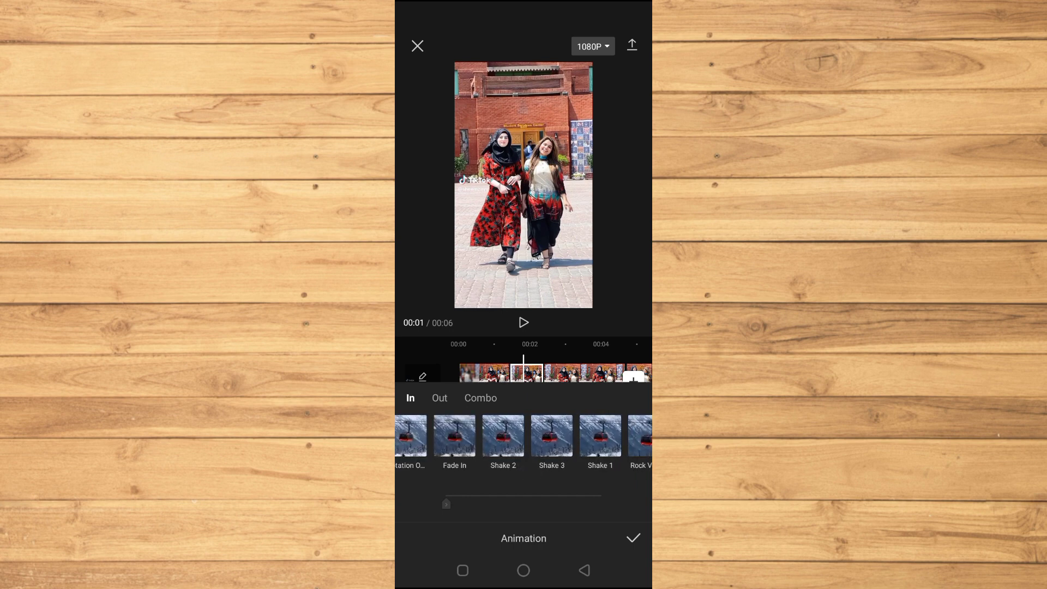
left_click(551, 436)
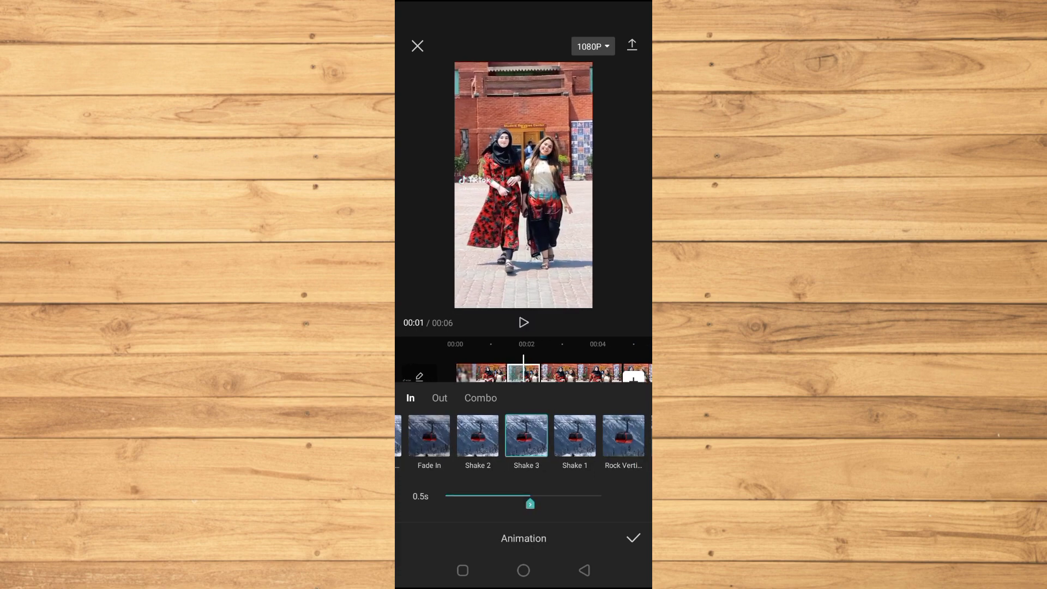
left_click_drag(530, 503, 547, 503)
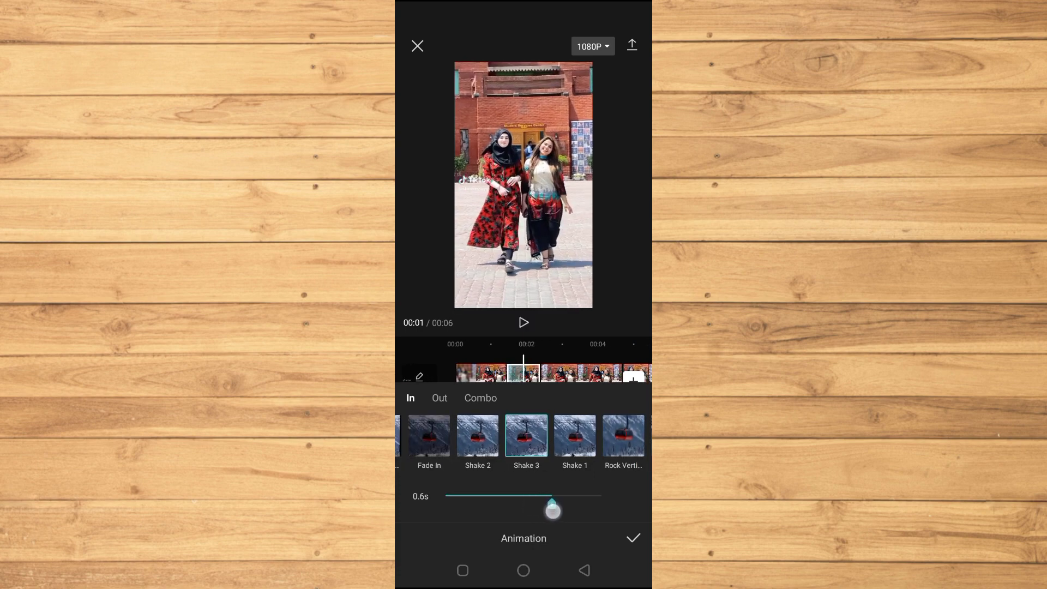
left_click_drag(553, 508, 565, 507)
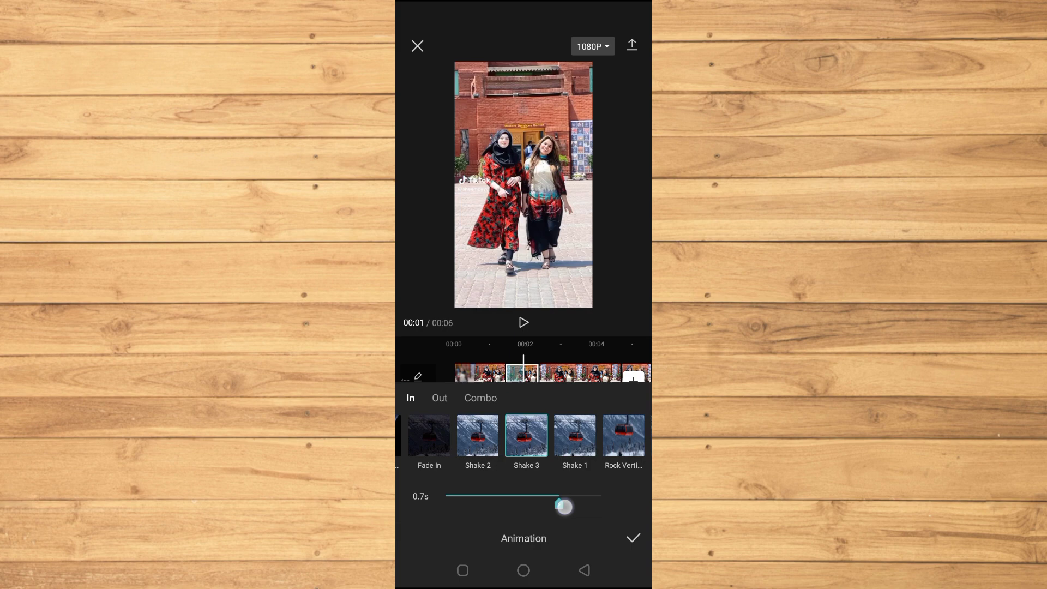
left_click_drag(564, 506, 601, 503)
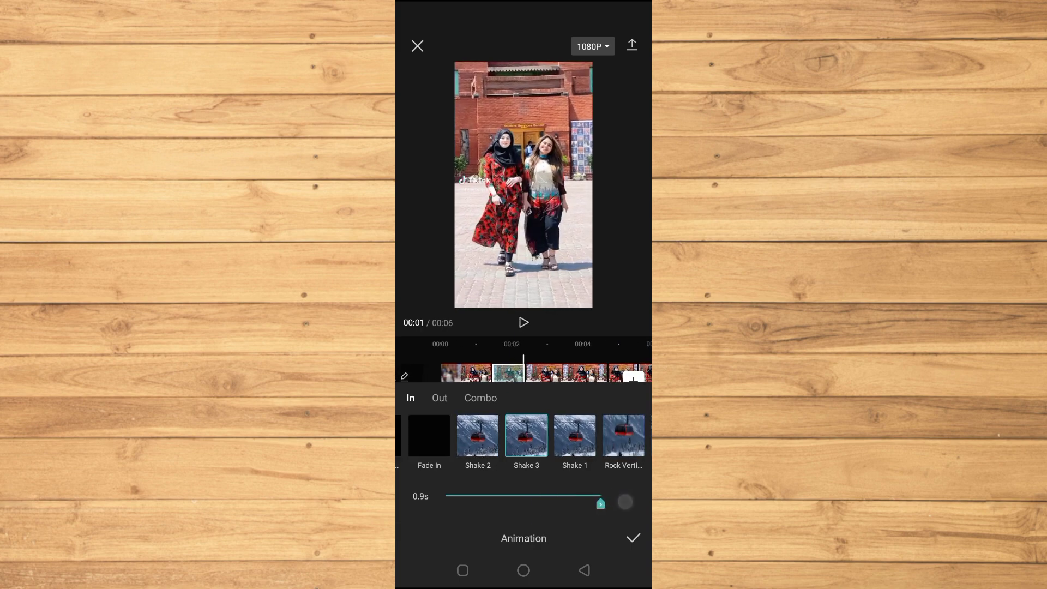
left_click_drag(599, 503, 551, 516)
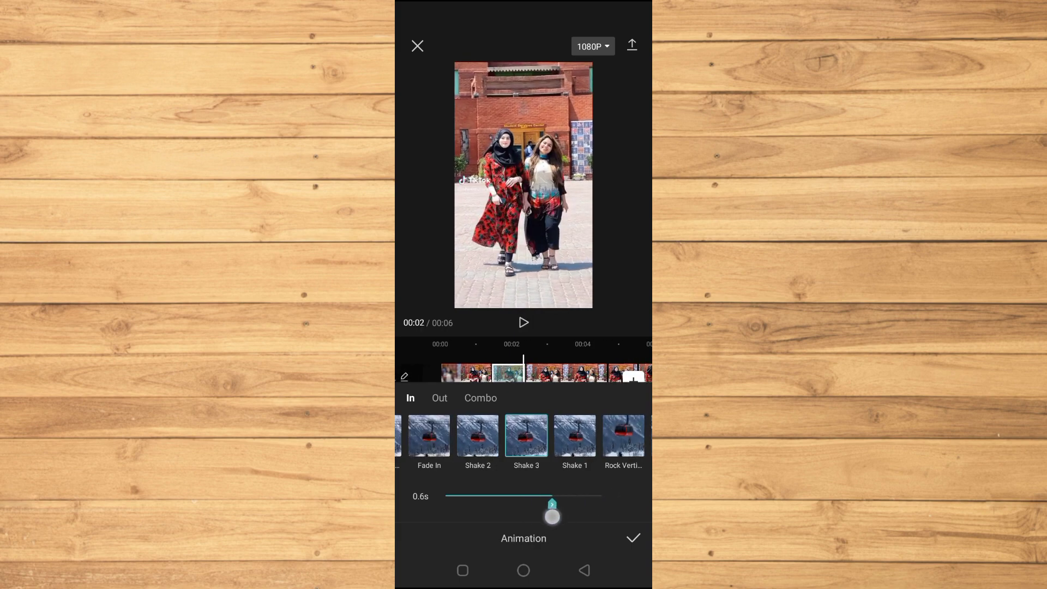
left_click(634, 538)
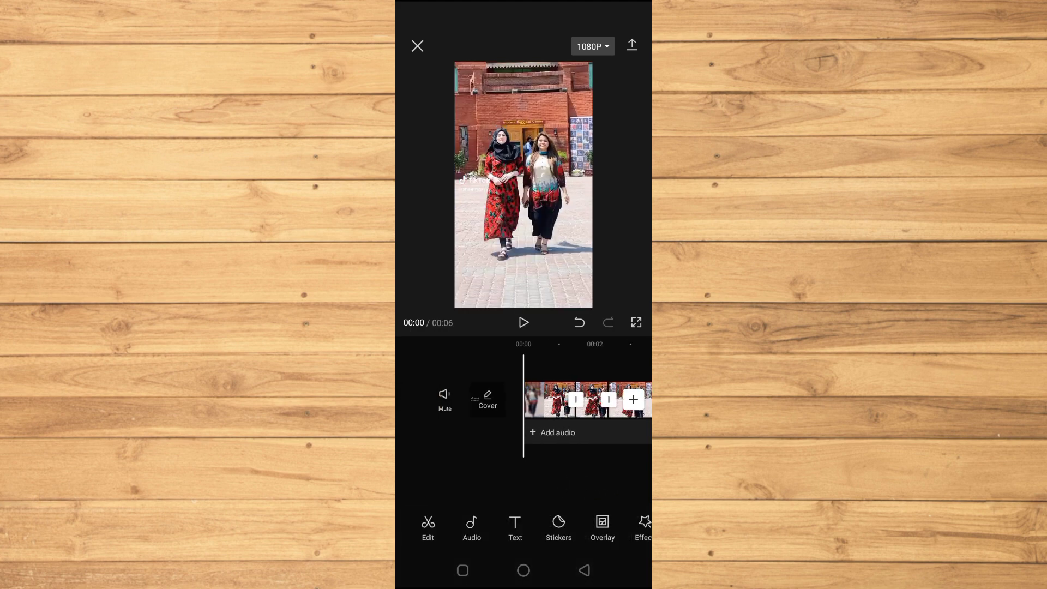
- Select the part near 00:05 and confirm a Rock Vertically In animation of about 0.5 s
left_click(523, 323)
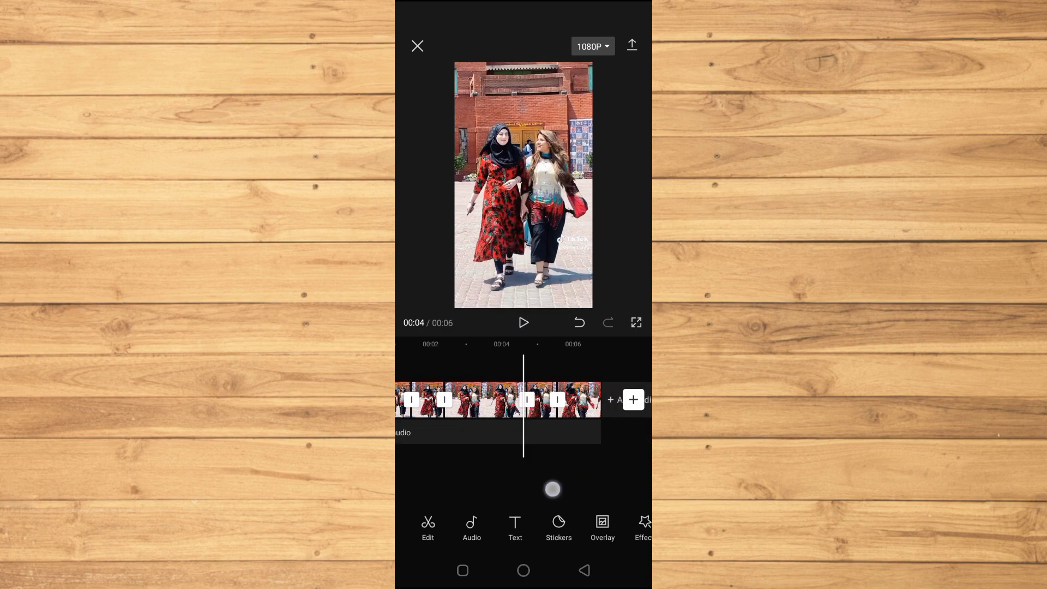
left_click(524, 399)
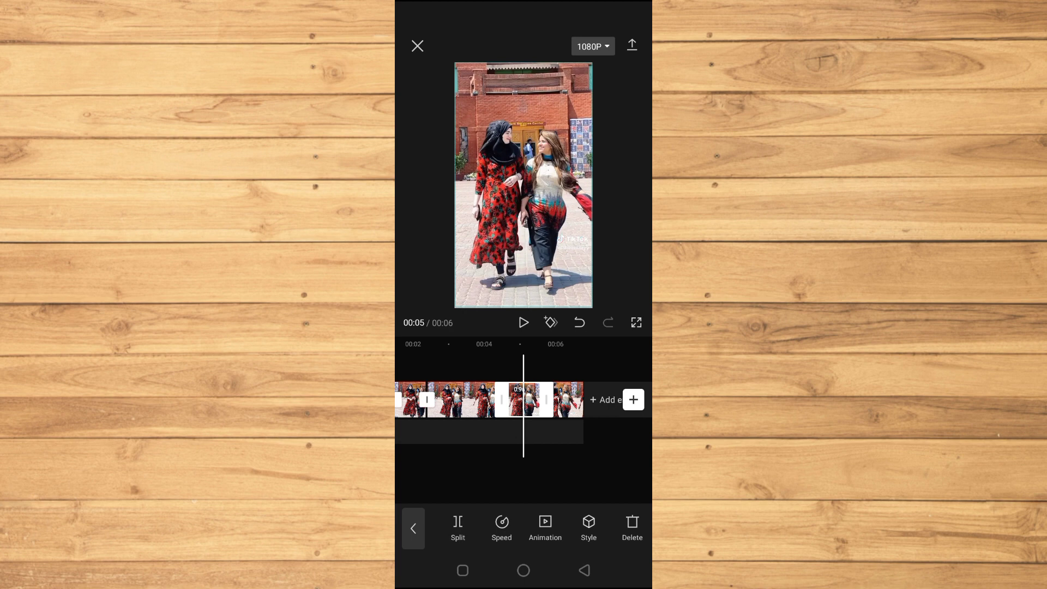
left_click(545, 528)
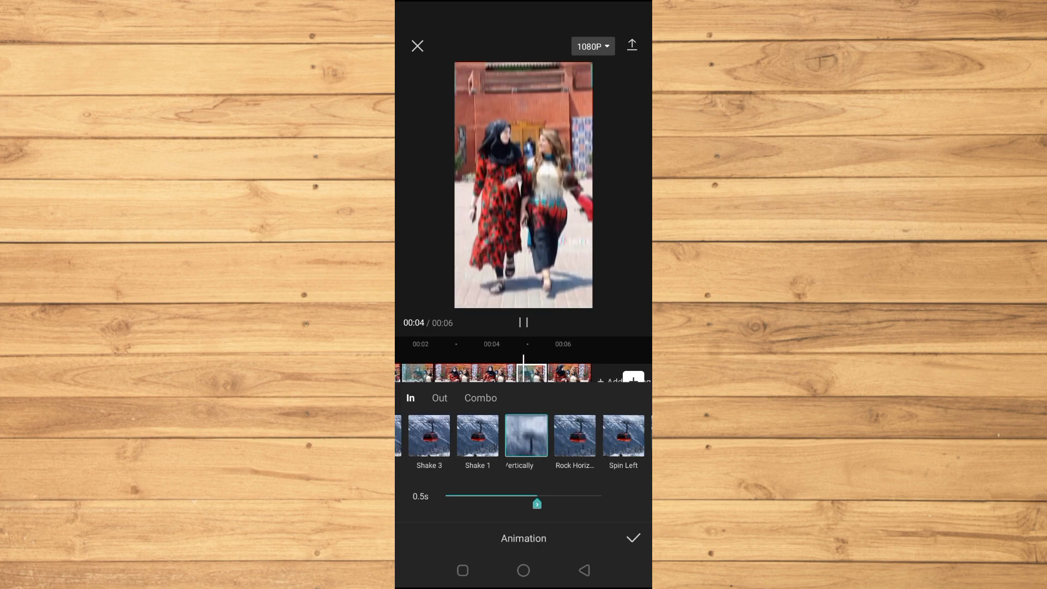
left_click(633, 538)
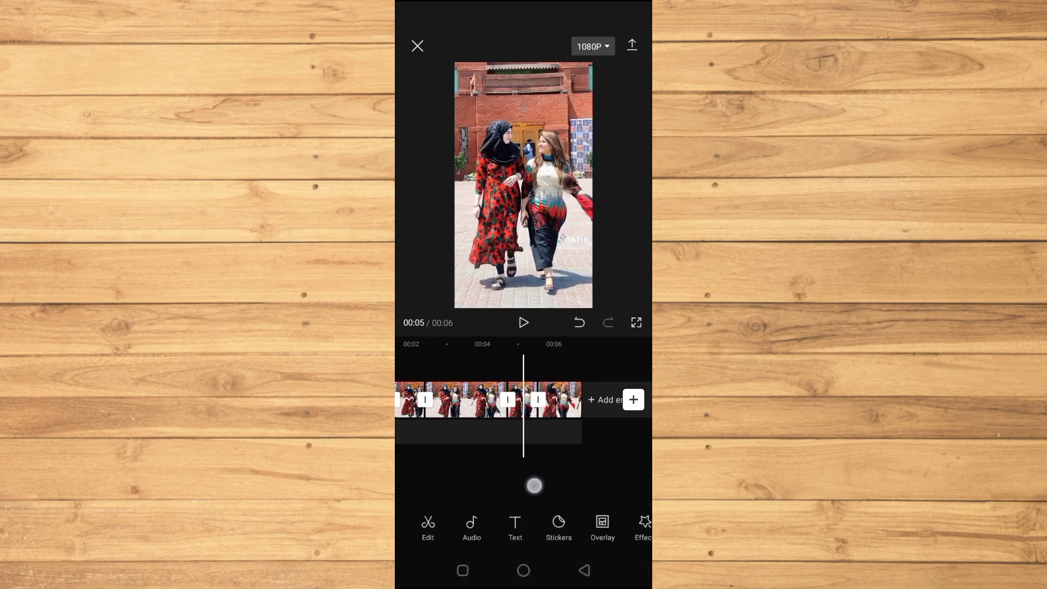